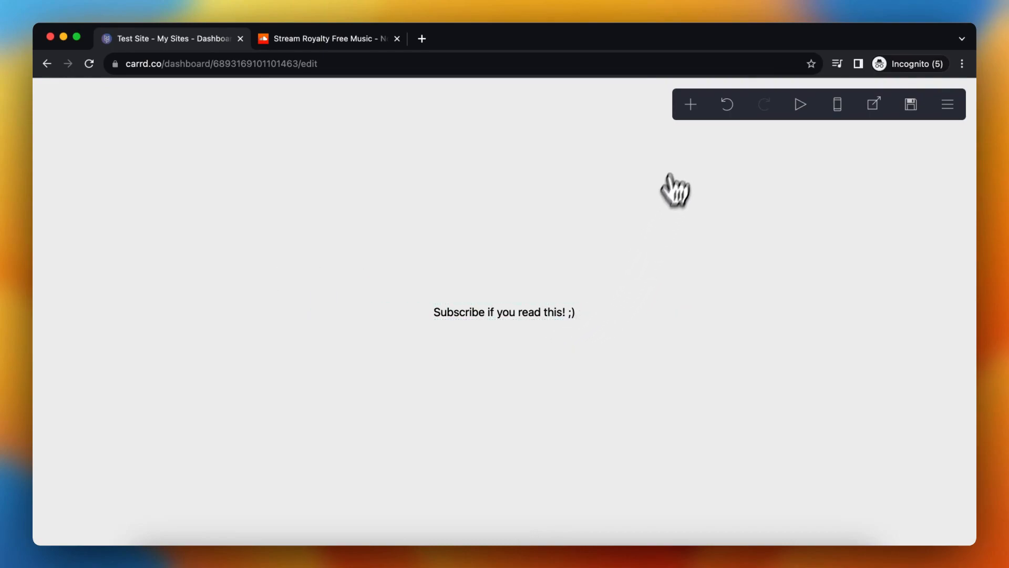
Add an Audio element below the 'Subscribe if you read this! ;)' text
click(690, 104)
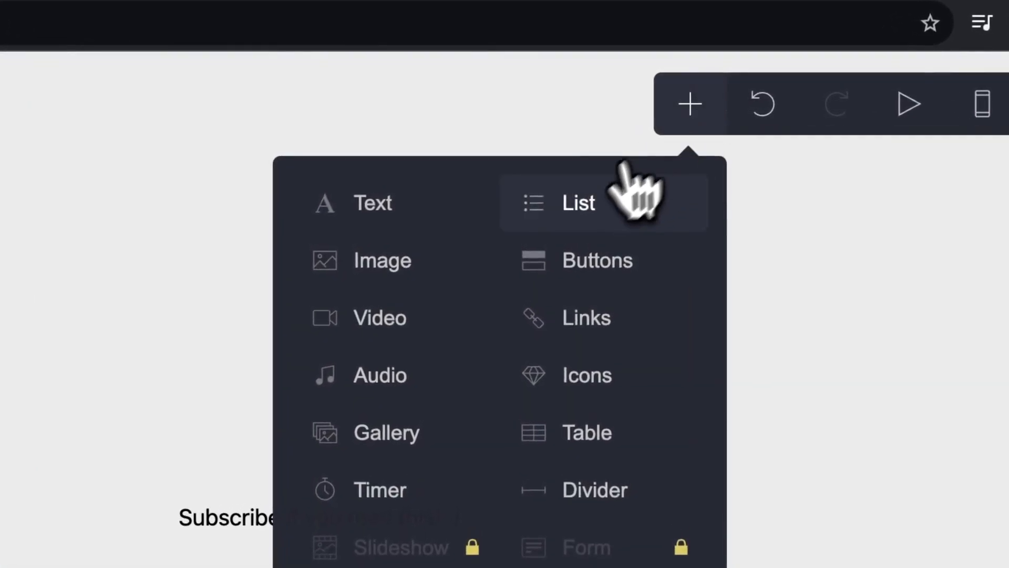
click(379, 375)
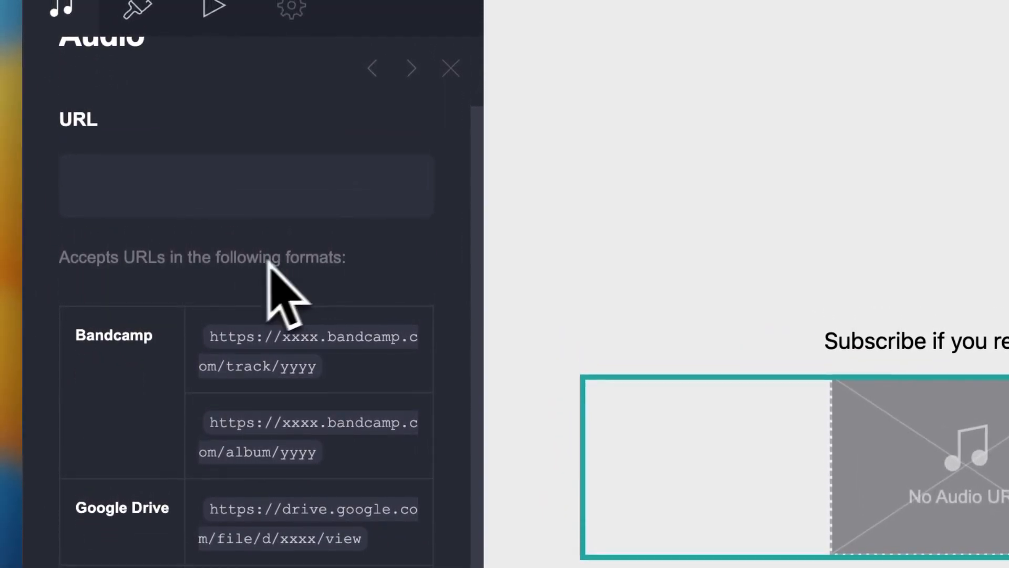
scroll(down, 3)
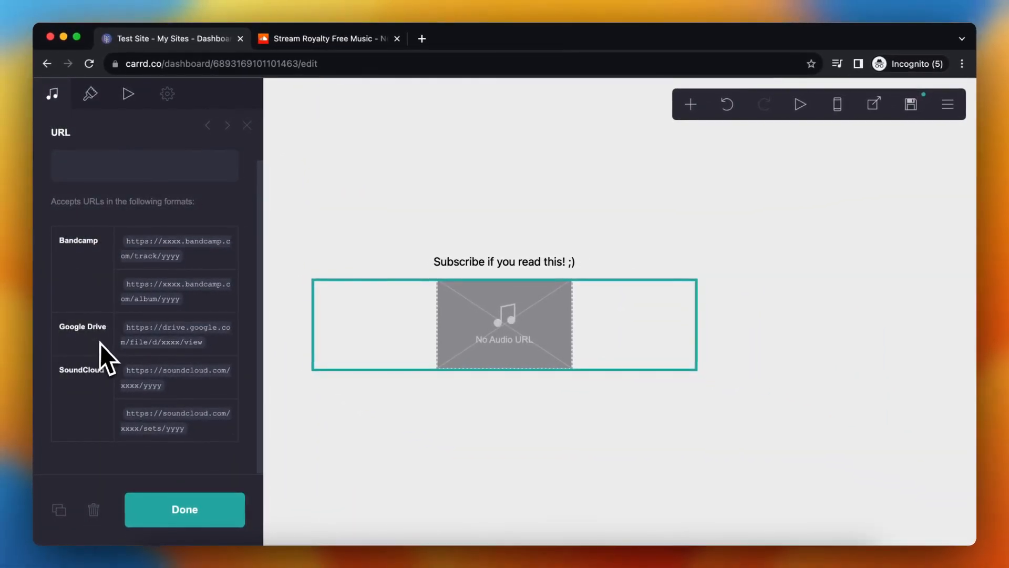
mouse_move(82, 399)
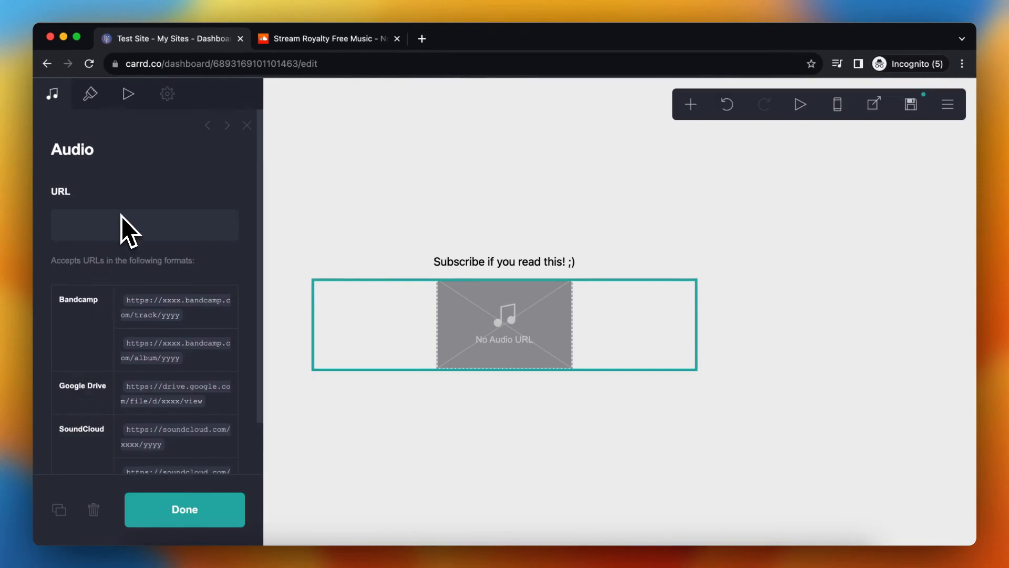
Copy the SoundCloud share link for 'Chances – Silent Partner'
click(325, 38)
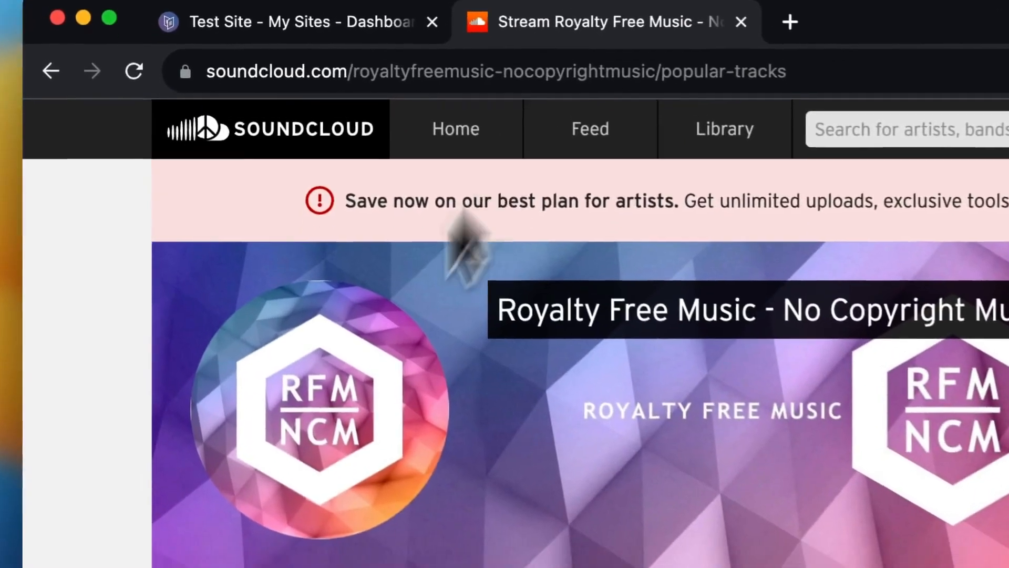
scroll(down, 3)
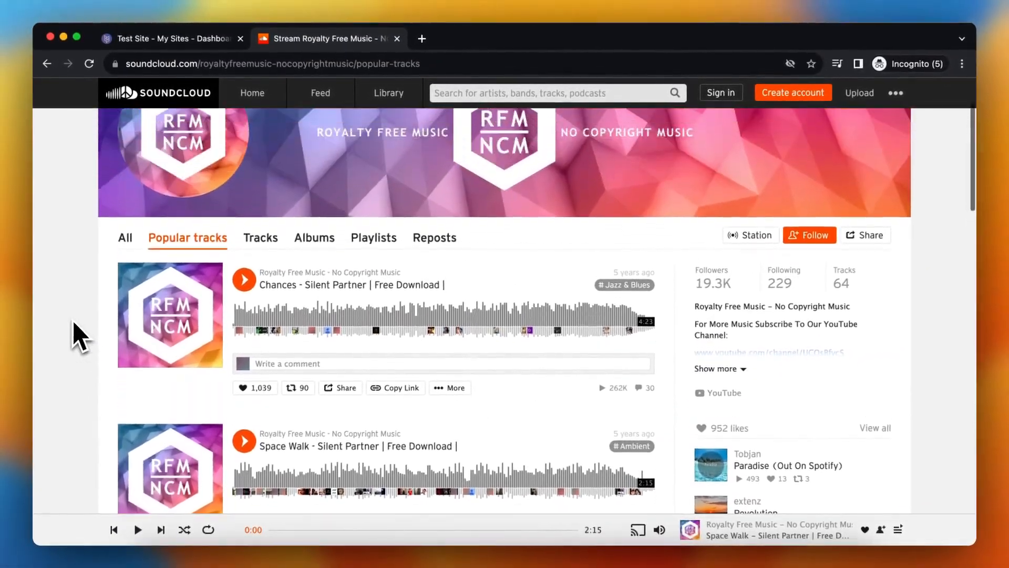
scroll(down, 3)
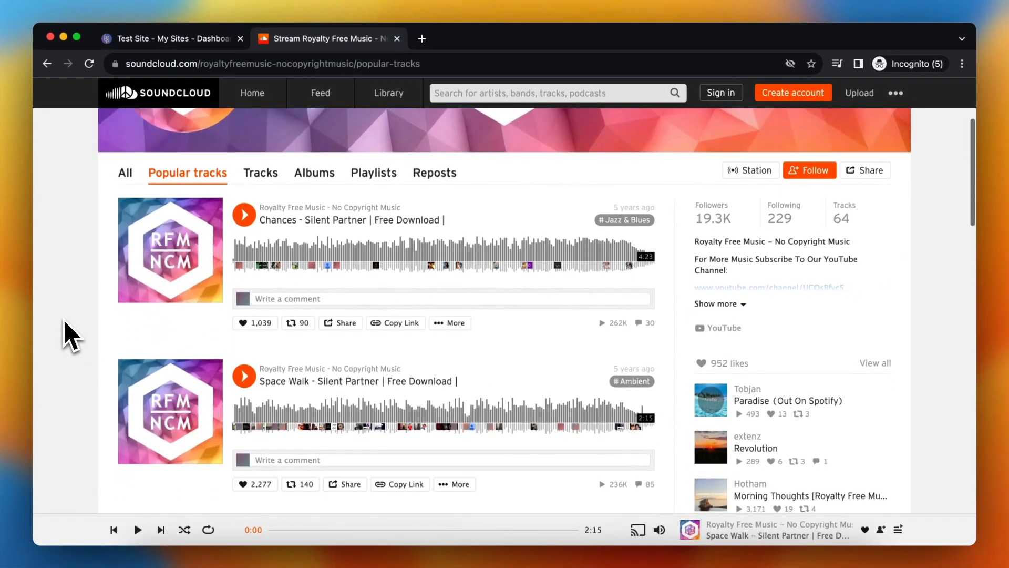
scroll(down, 3)
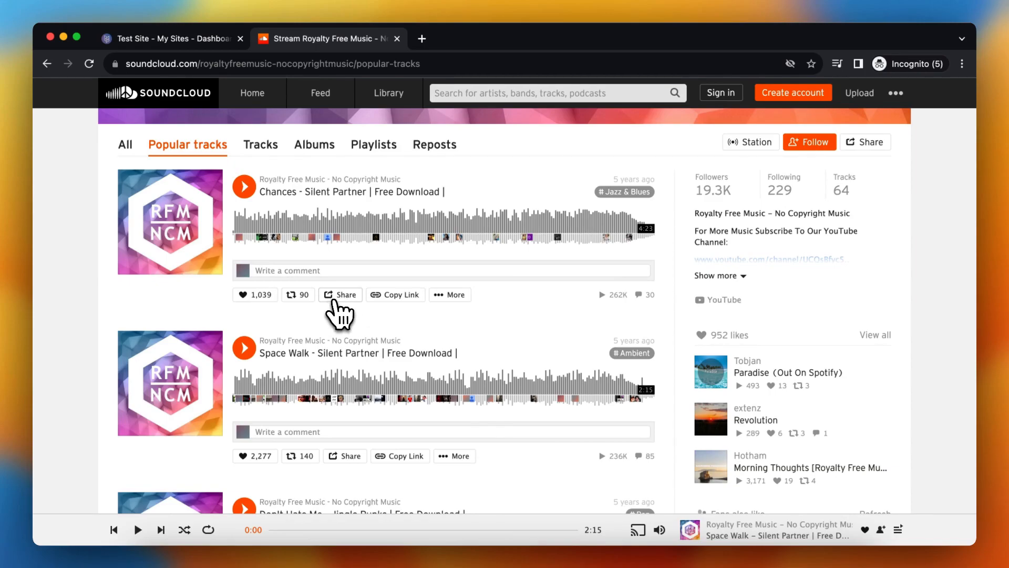
click(341, 295)
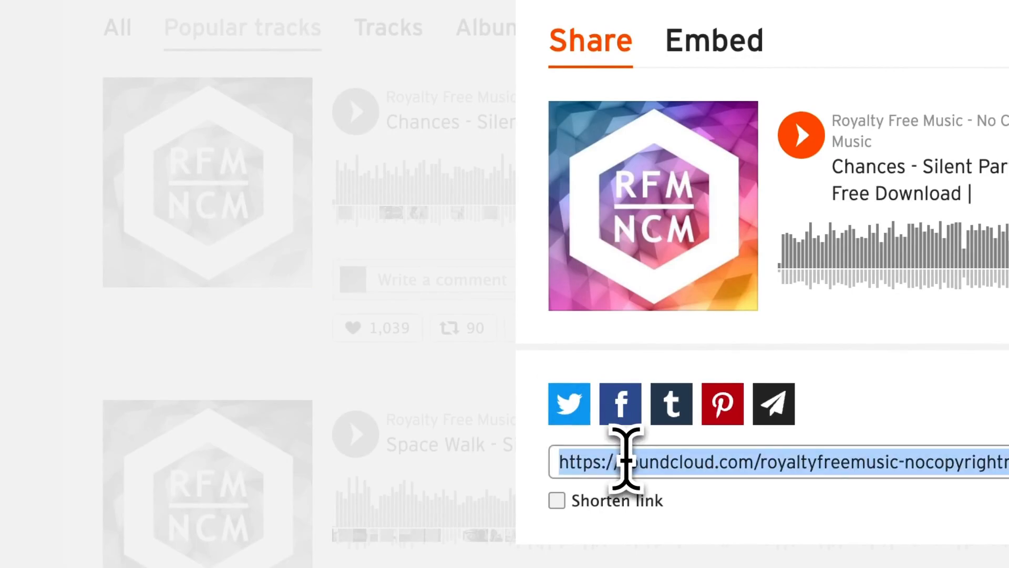
key(cmd+c)
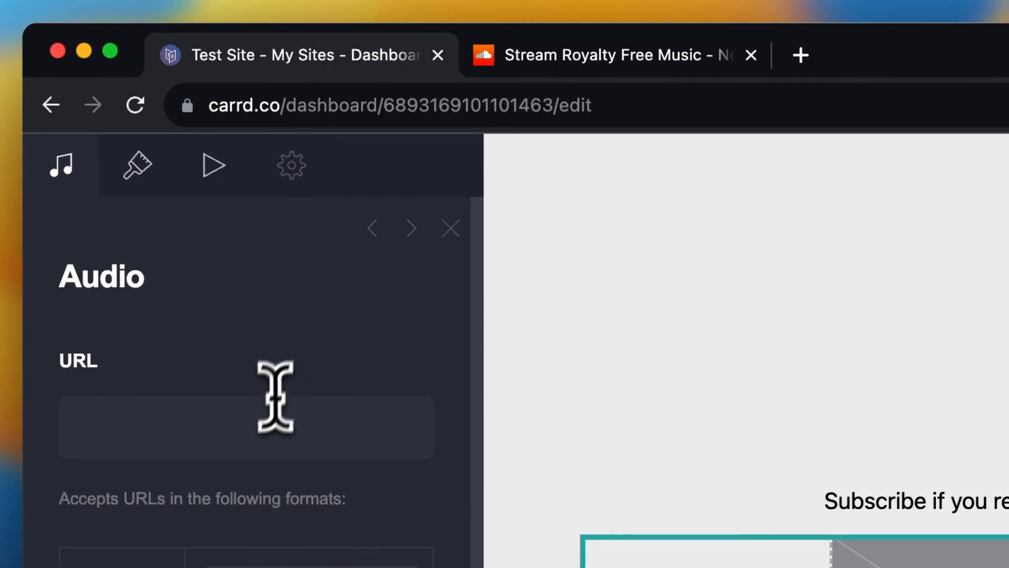
Paste the Chances SoundCloud link as the audio URL and close the settings
key(cmd+v)
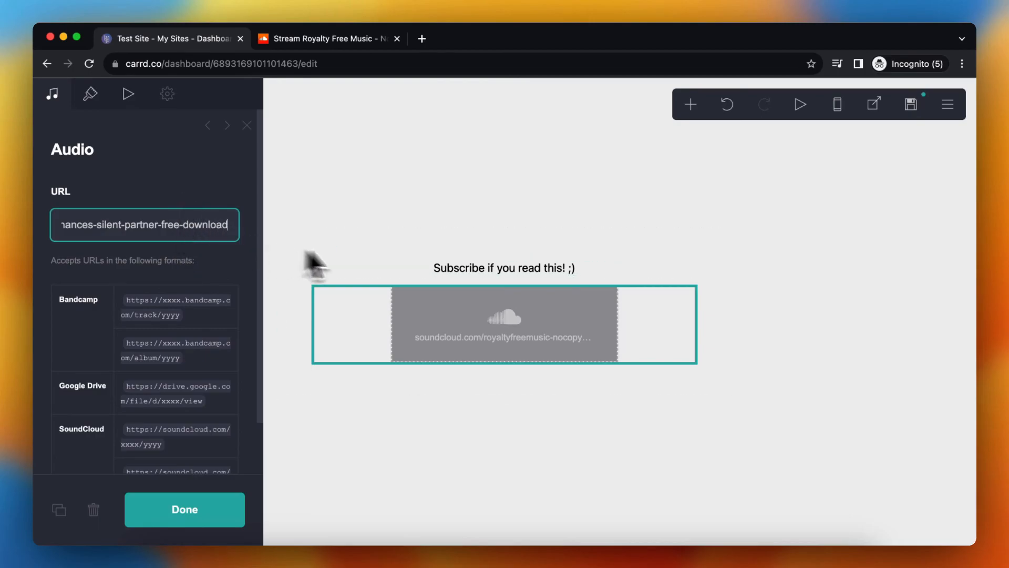
mouse_move(318, 386)
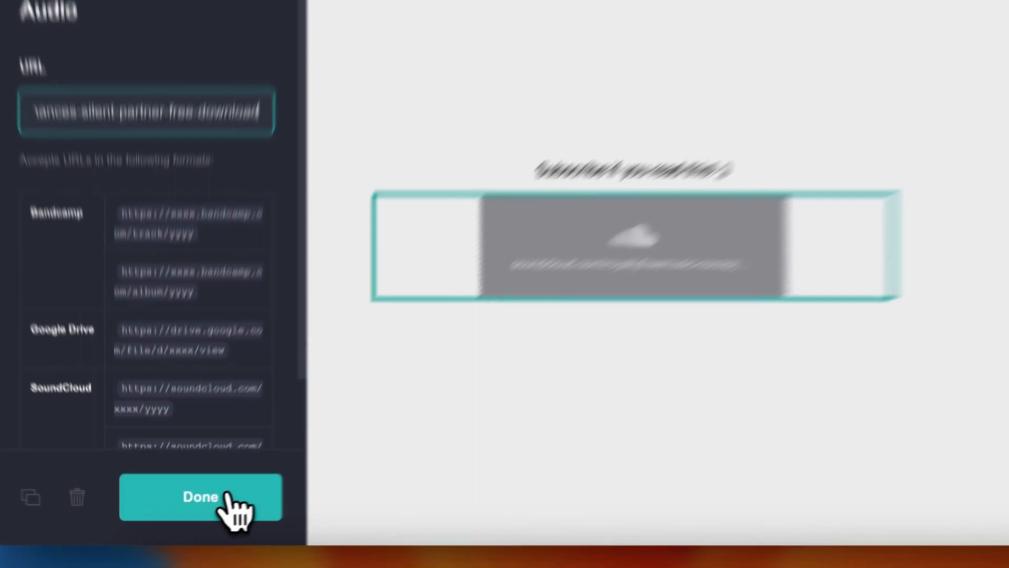
click(200, 496)
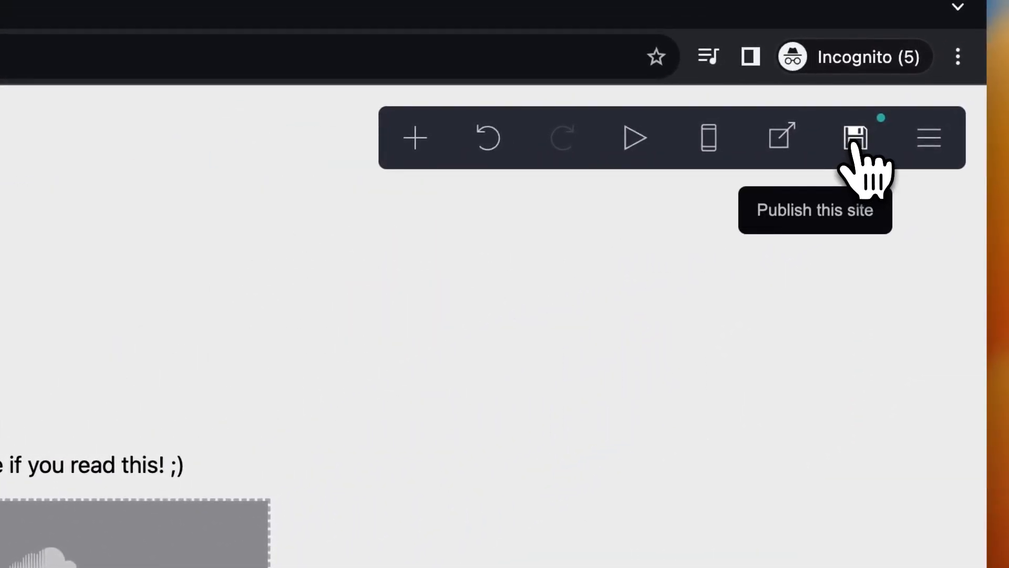
Publish the Carrd site with the SoundCloud player under the subscribe text
click(855, 137)
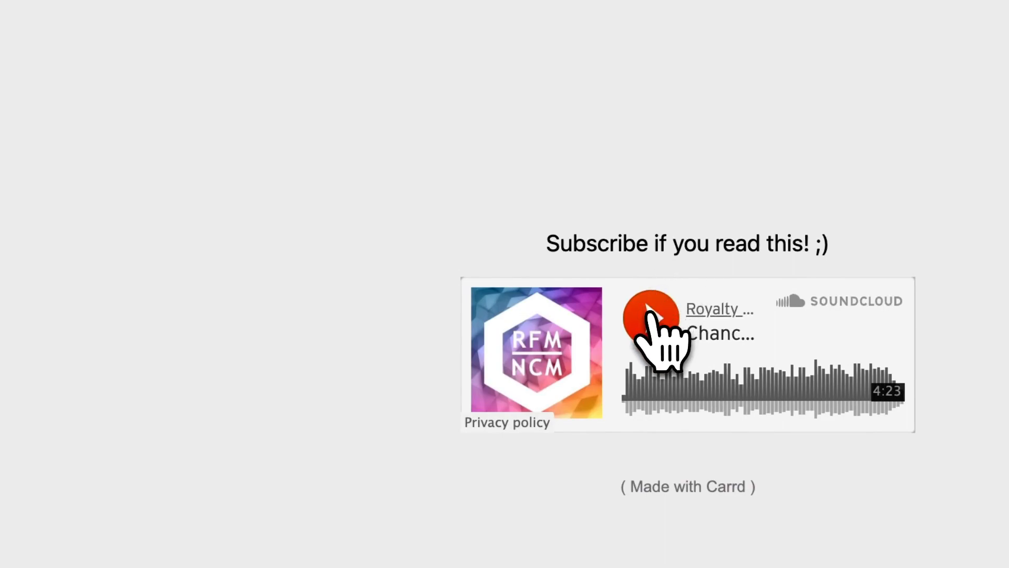
Play the embedded 'Chances' track on the live site, then pause it
click(650, 322)
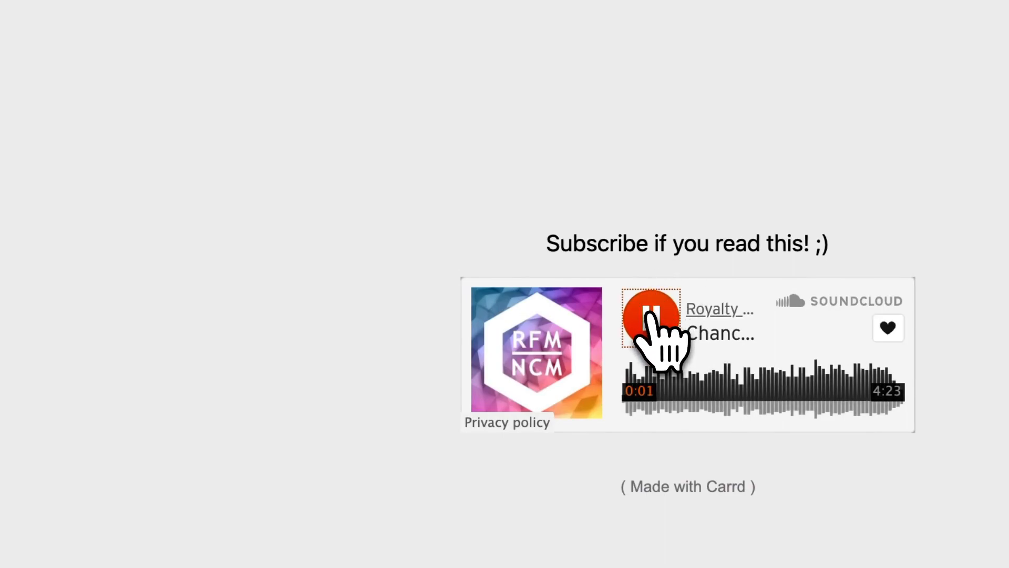
click(650, 317)
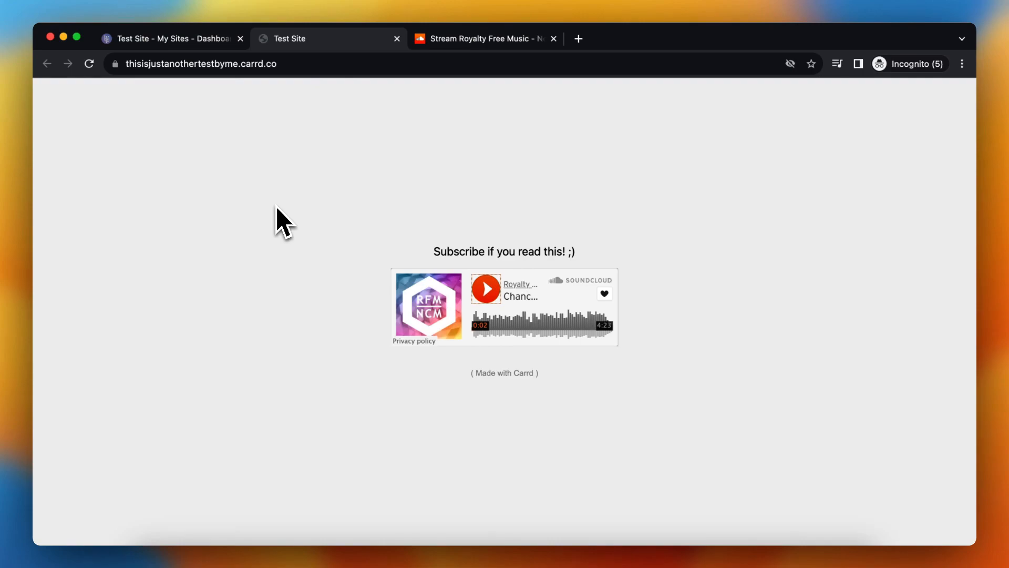
mouse_move(342, 458)
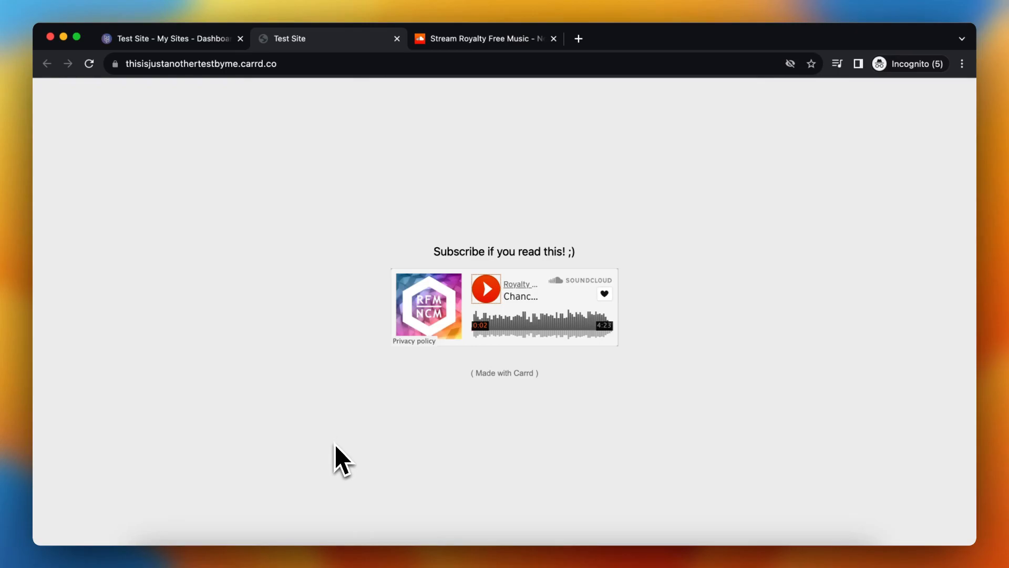